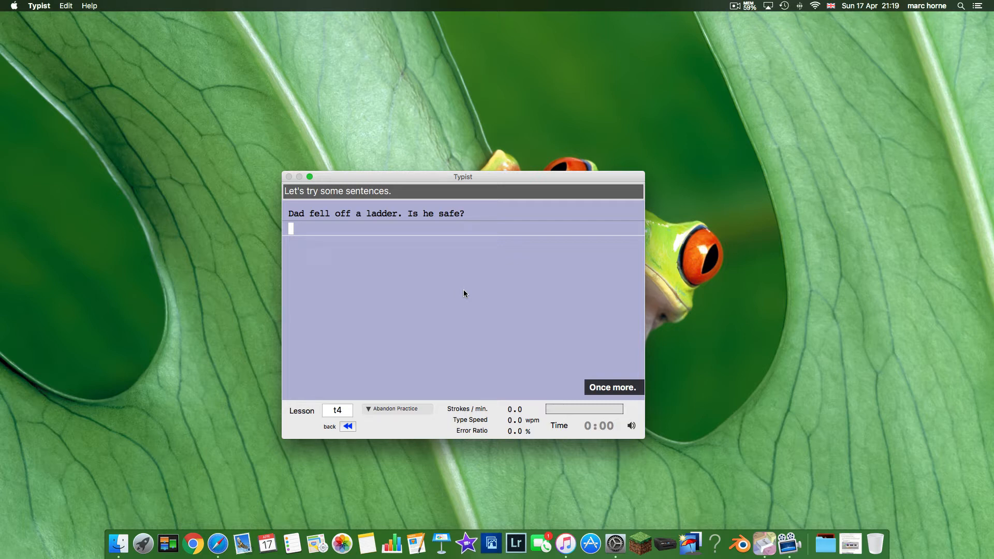
mouse_move(433, 311)
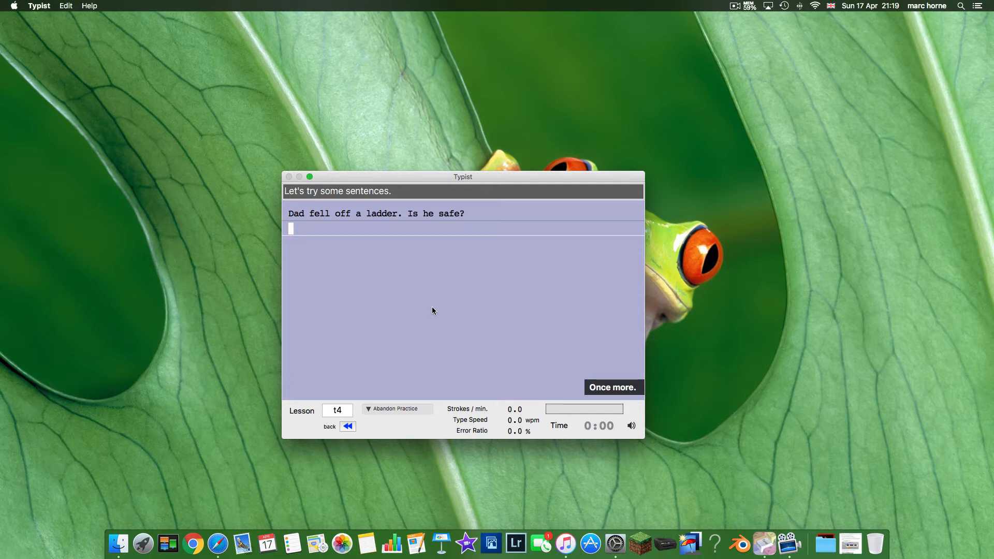
Finish typing 'Dad fell off a ladder. Is he safe?' at 14.5 wpm and advance to the next drill.
type("Dad")
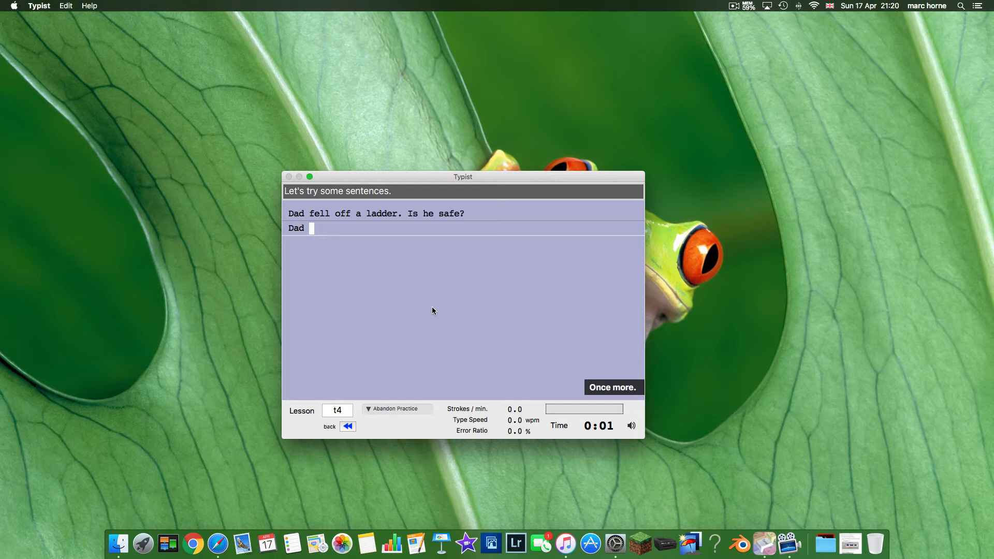
type("fell off")
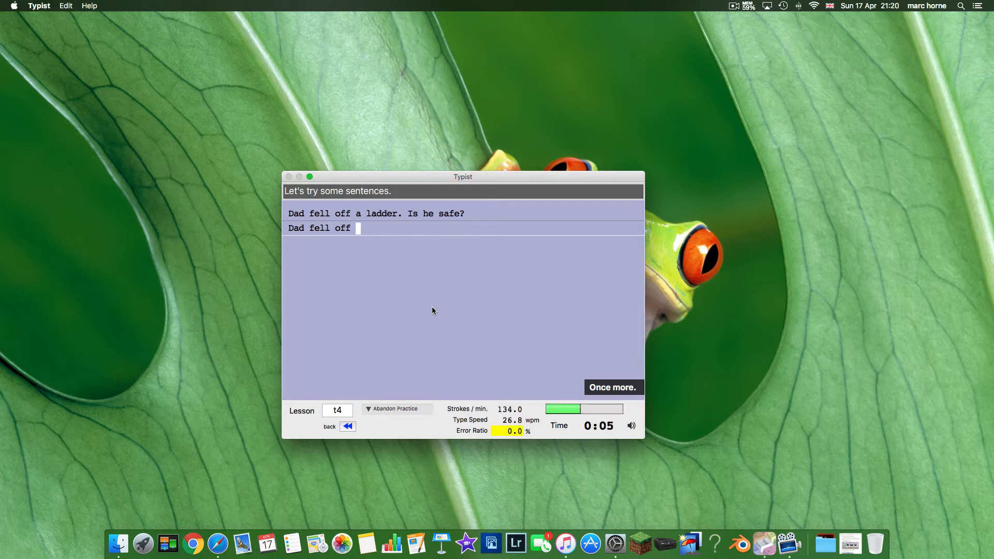
type("a")
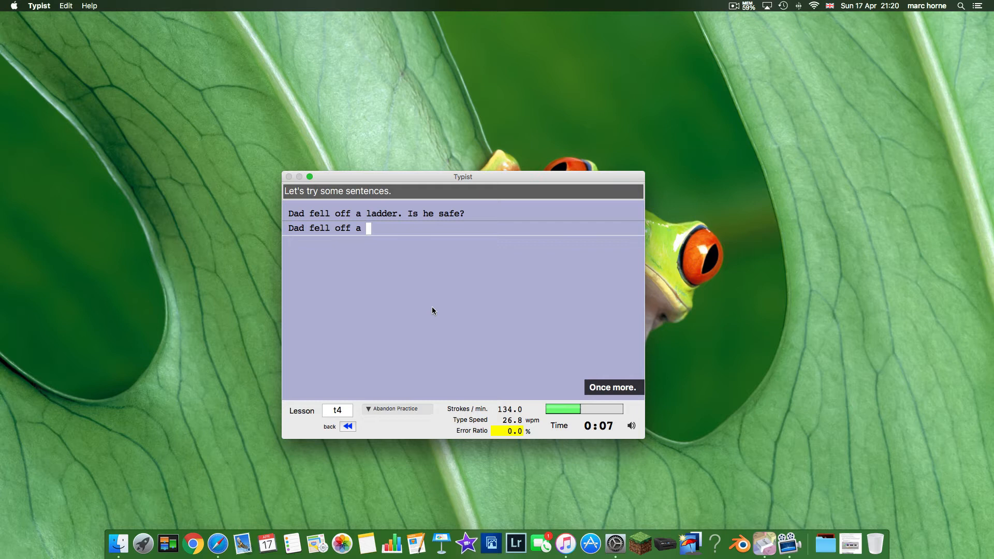
type("l")
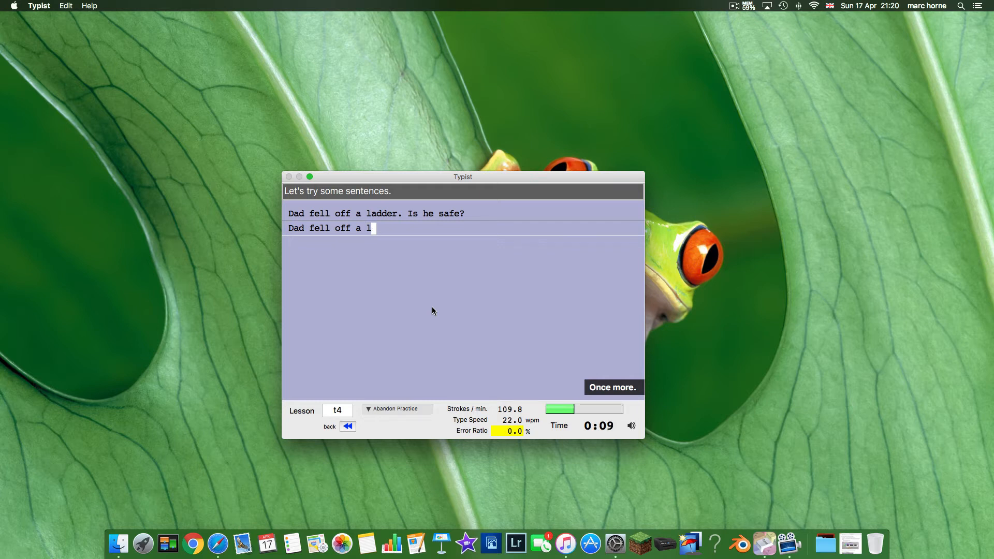
type("adde")
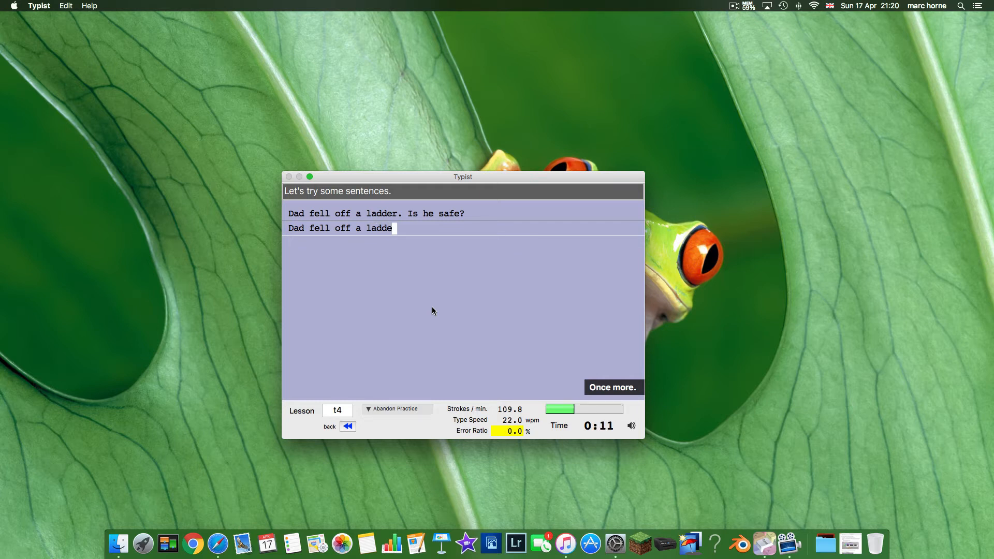
type("r  Is")
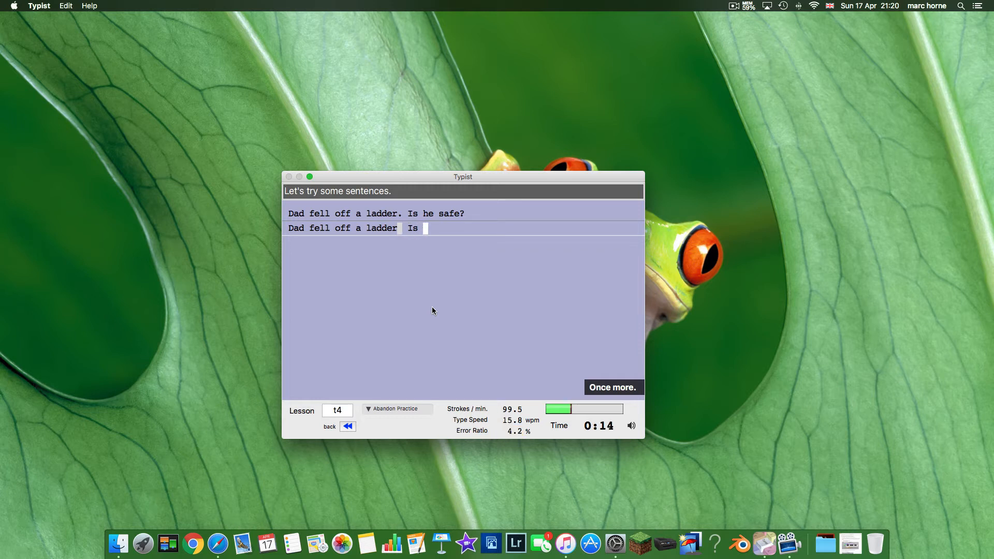
type("he")
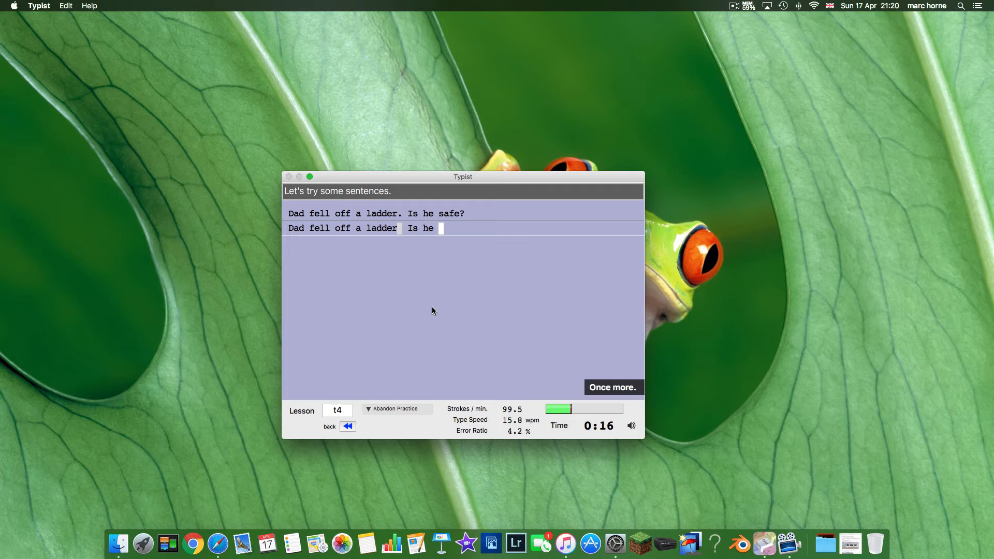
type("sa")
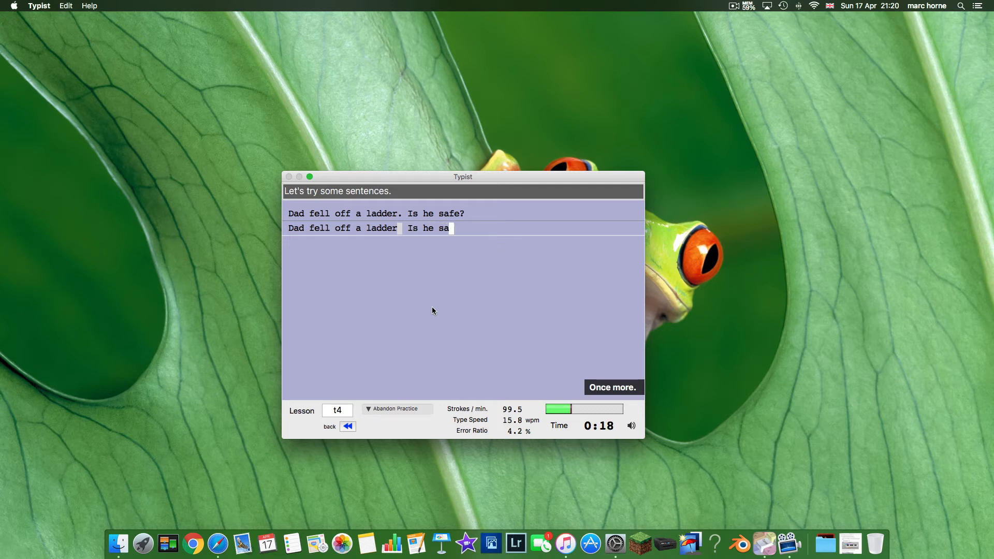
type("fe?")
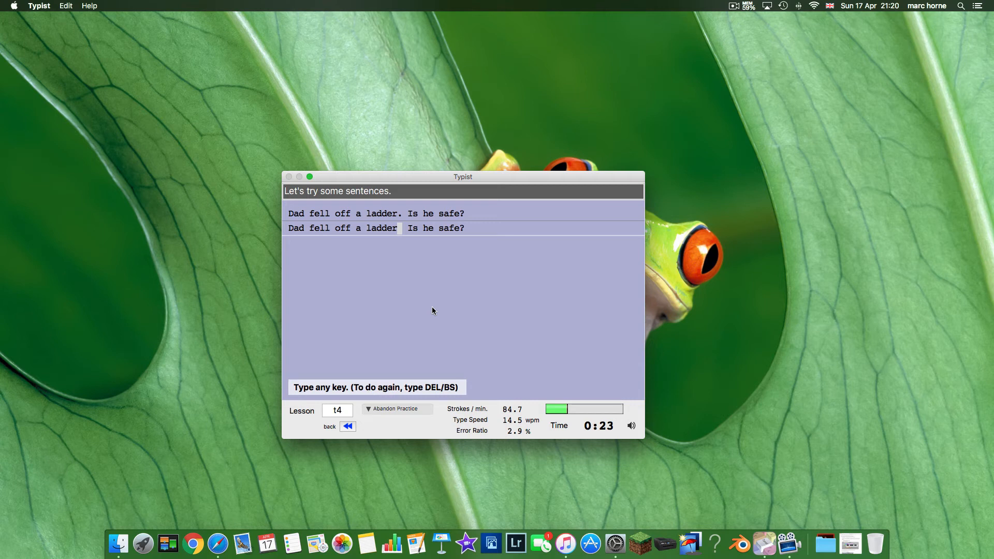
key("space")
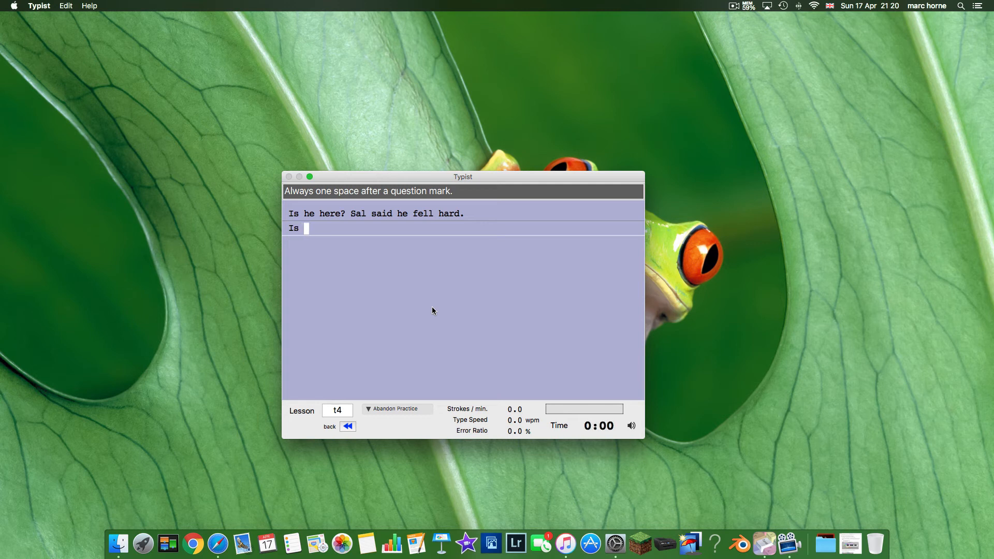
Type 'Is he here? Sal said he fell hard' reaching 19.6 wpm with a 3.1% error ratio.
type("he")
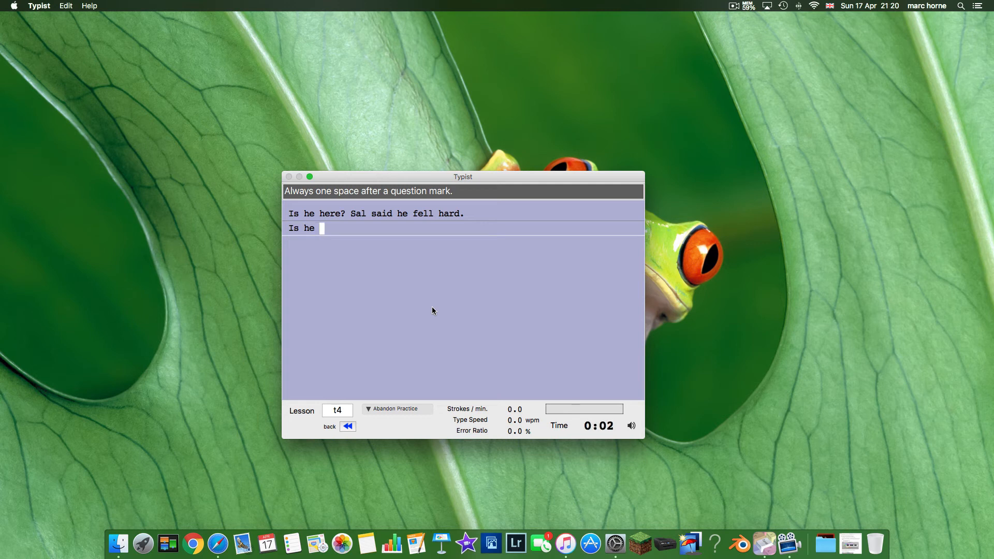
type("here")
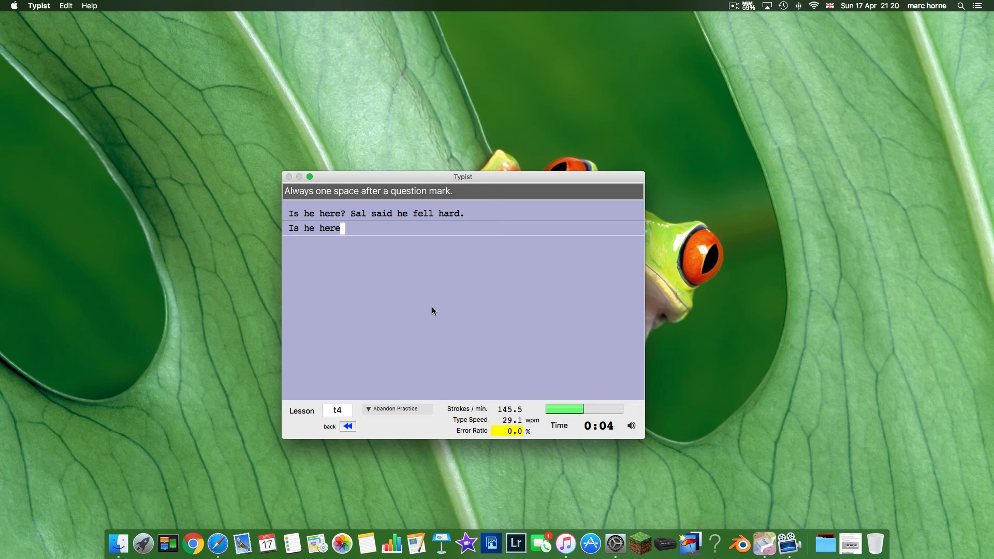
type("?")
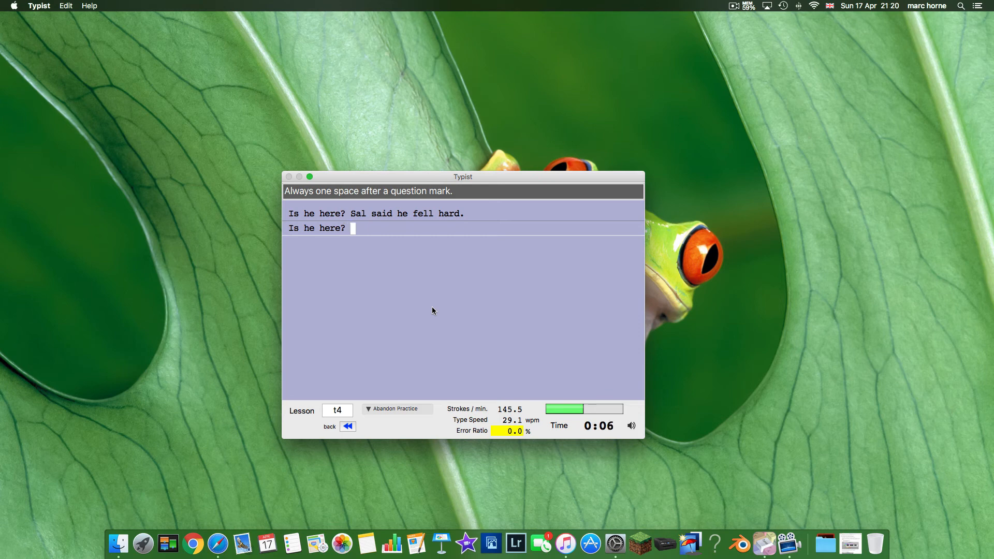
type("sa")
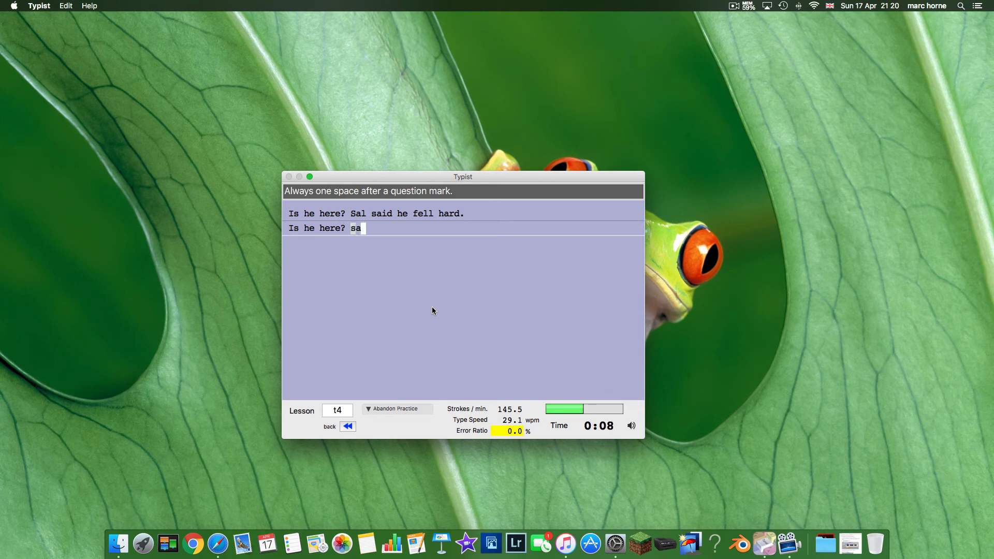
type("l said")
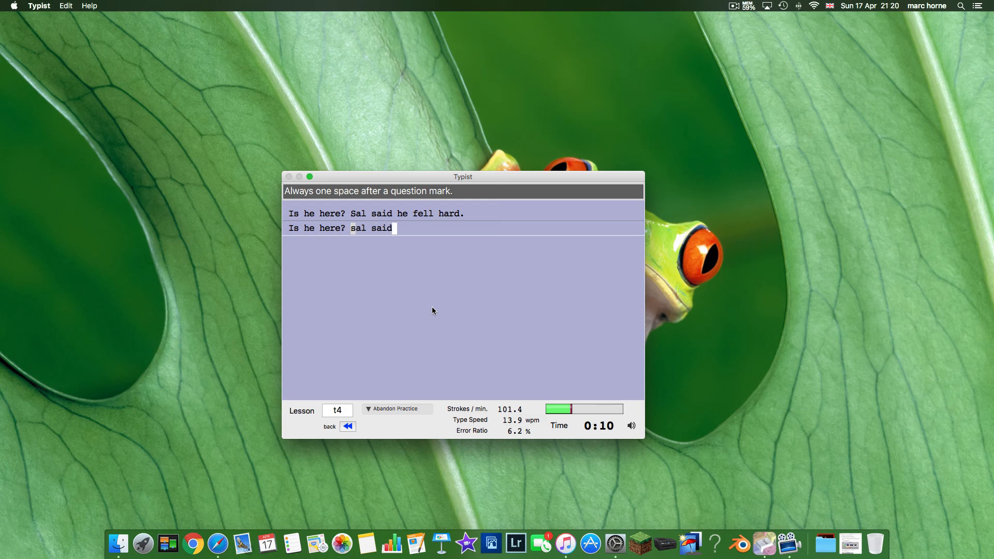
type("he")
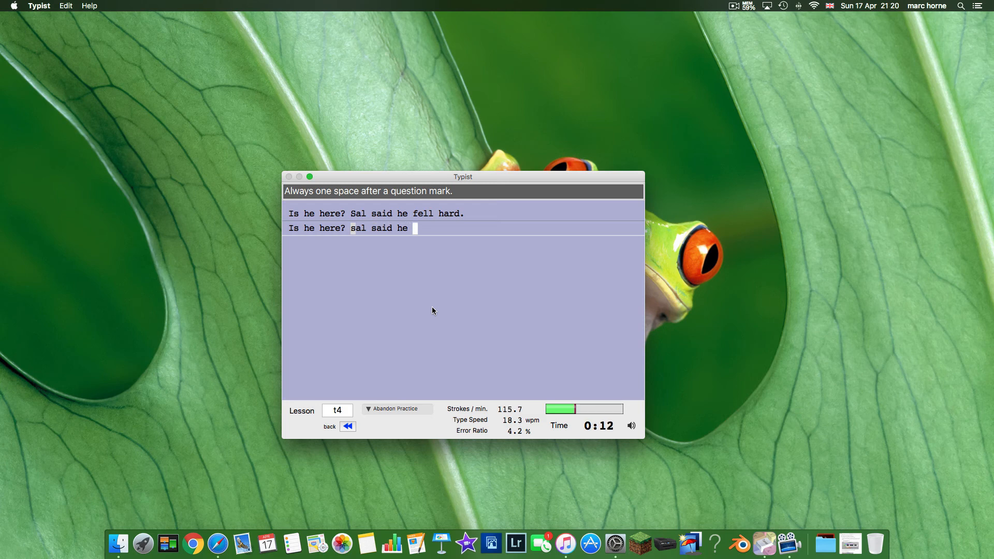
type("fell")
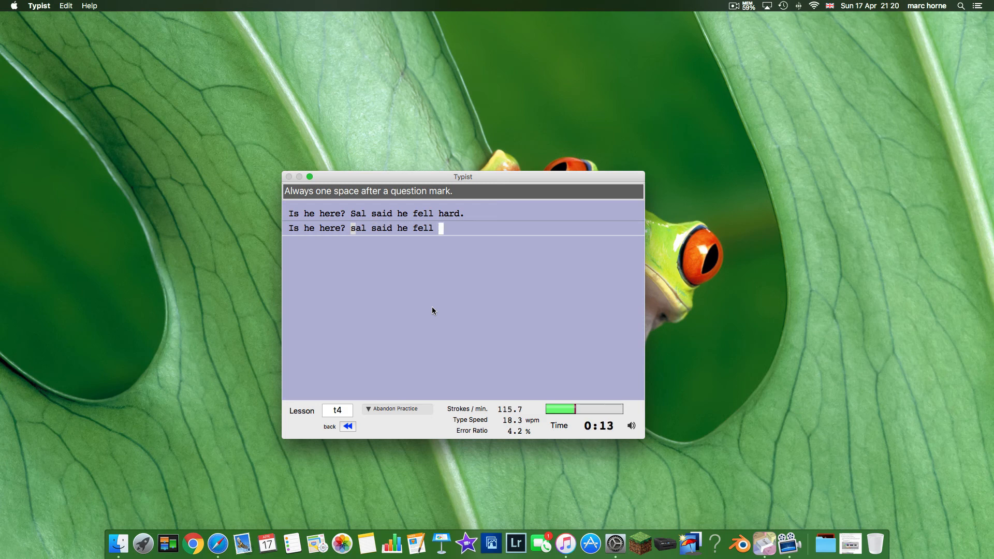
type("ard")
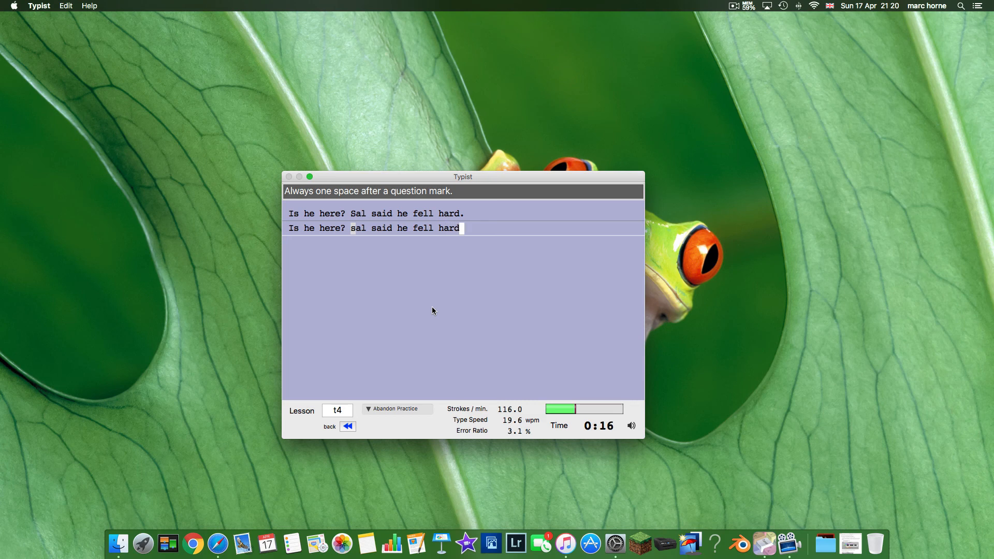
type(",")
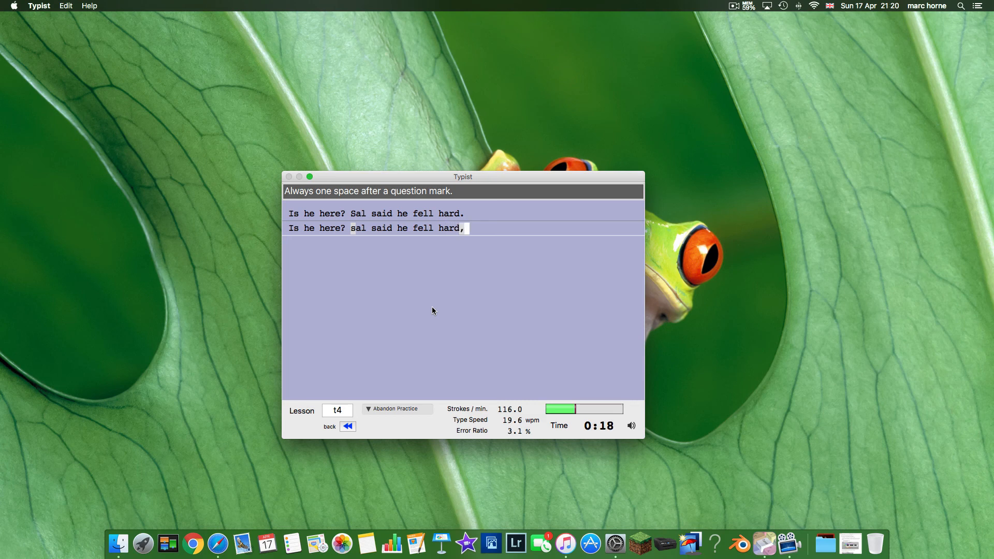